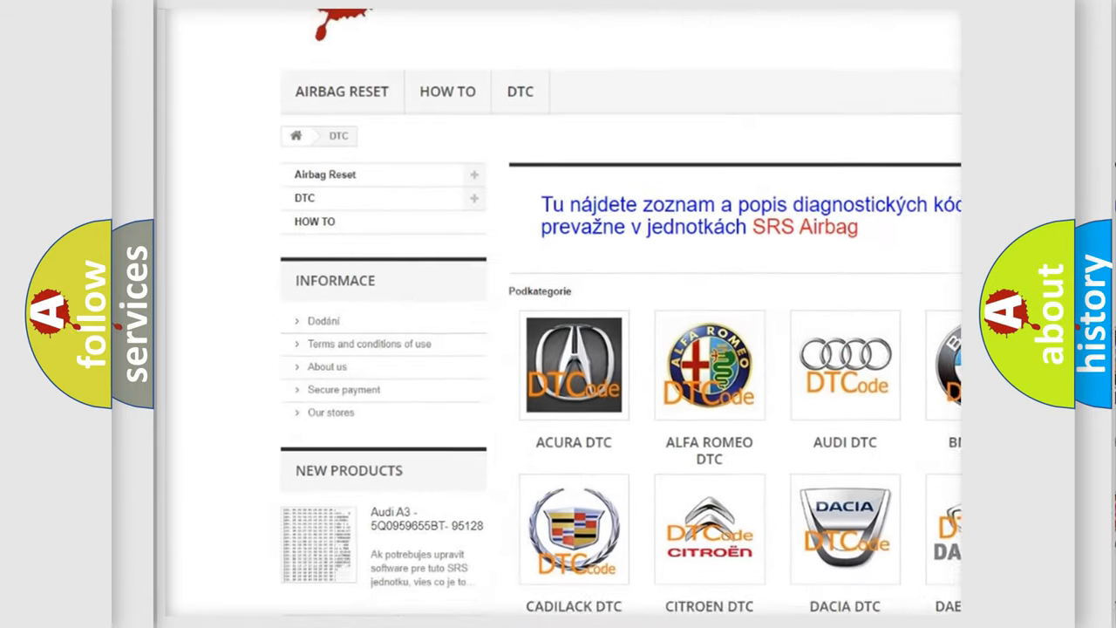
{"action": "scroll", "scroll_direction": "down", "scroll_amount": 3}
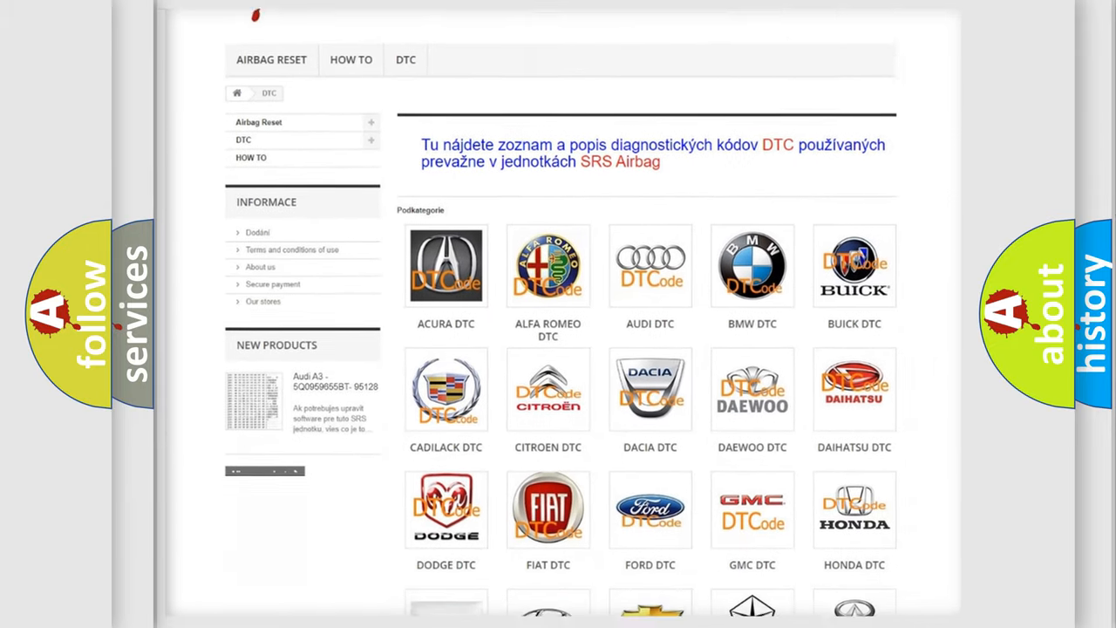
{"action": "scroll", "scroll_direction": "down", "scroll_amount": 3}
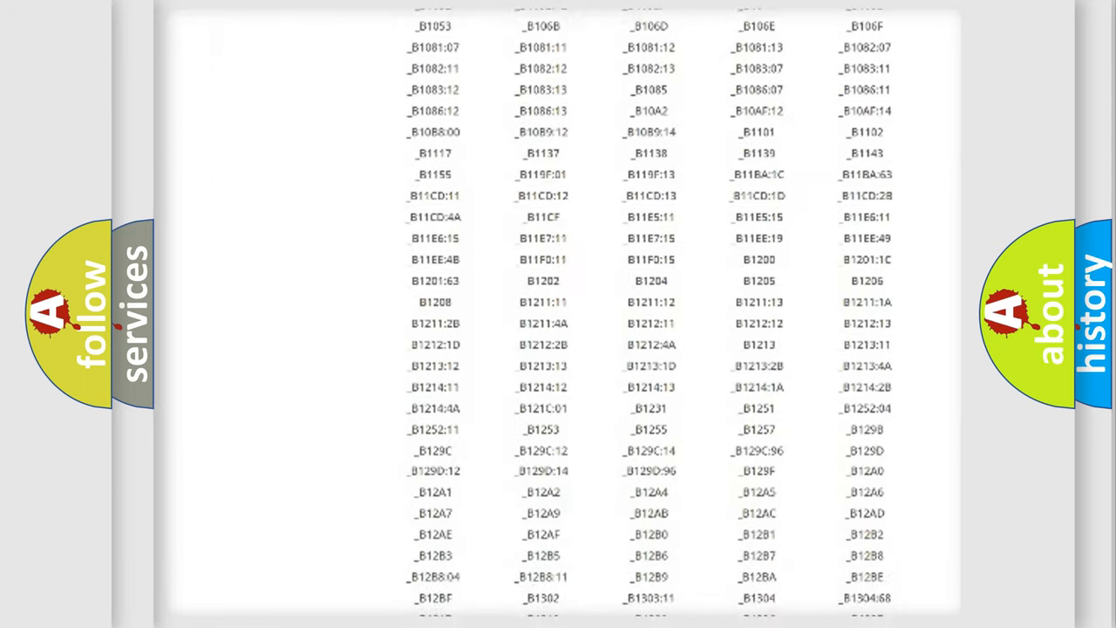
{"action": "scroll", "scroll_direction": "down", "scroll_amount": 3}
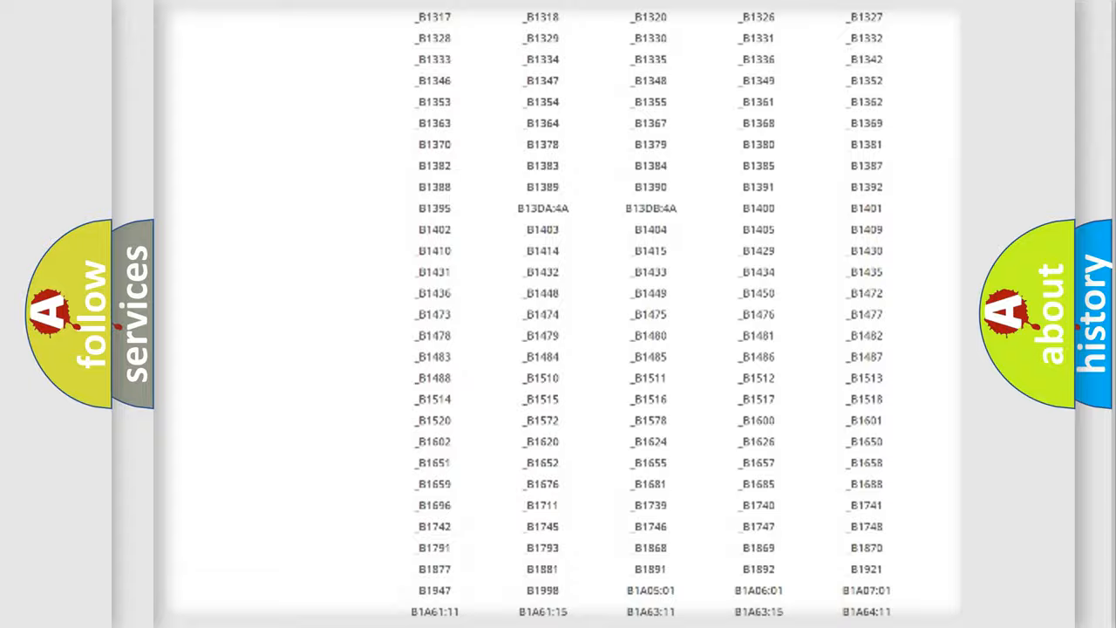
{"action": "scroll", "scroll_direction": "up", "scroll_amount": 3}
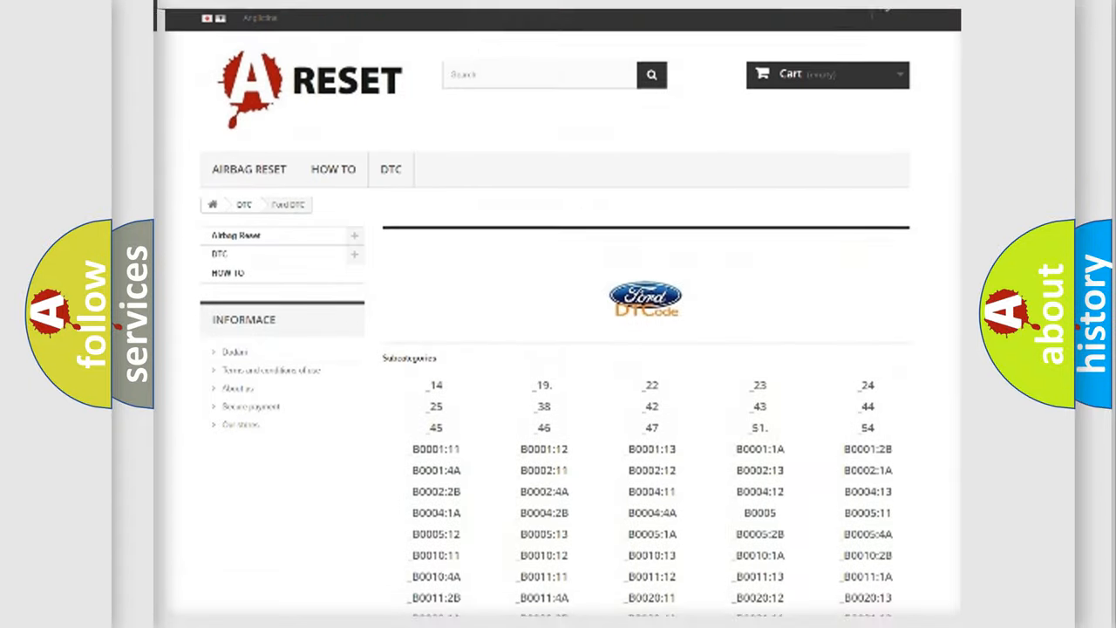